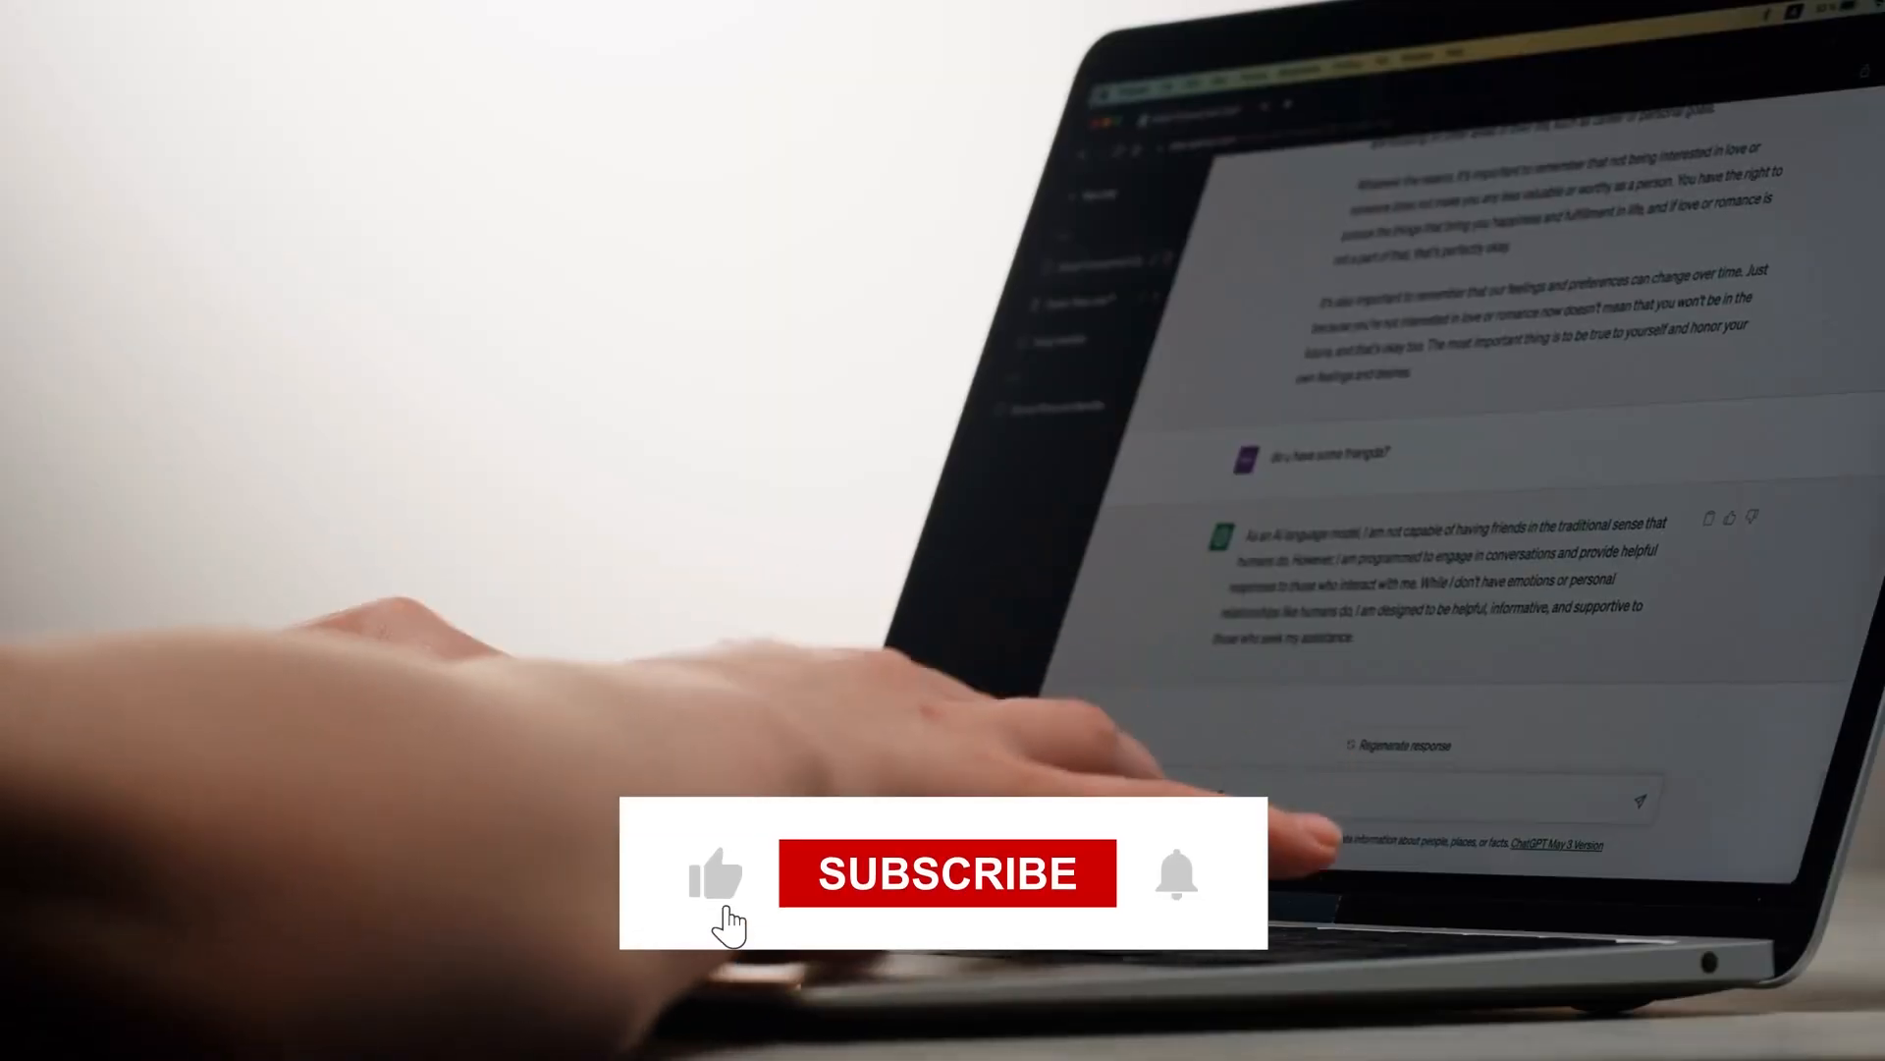
click(945, 872)
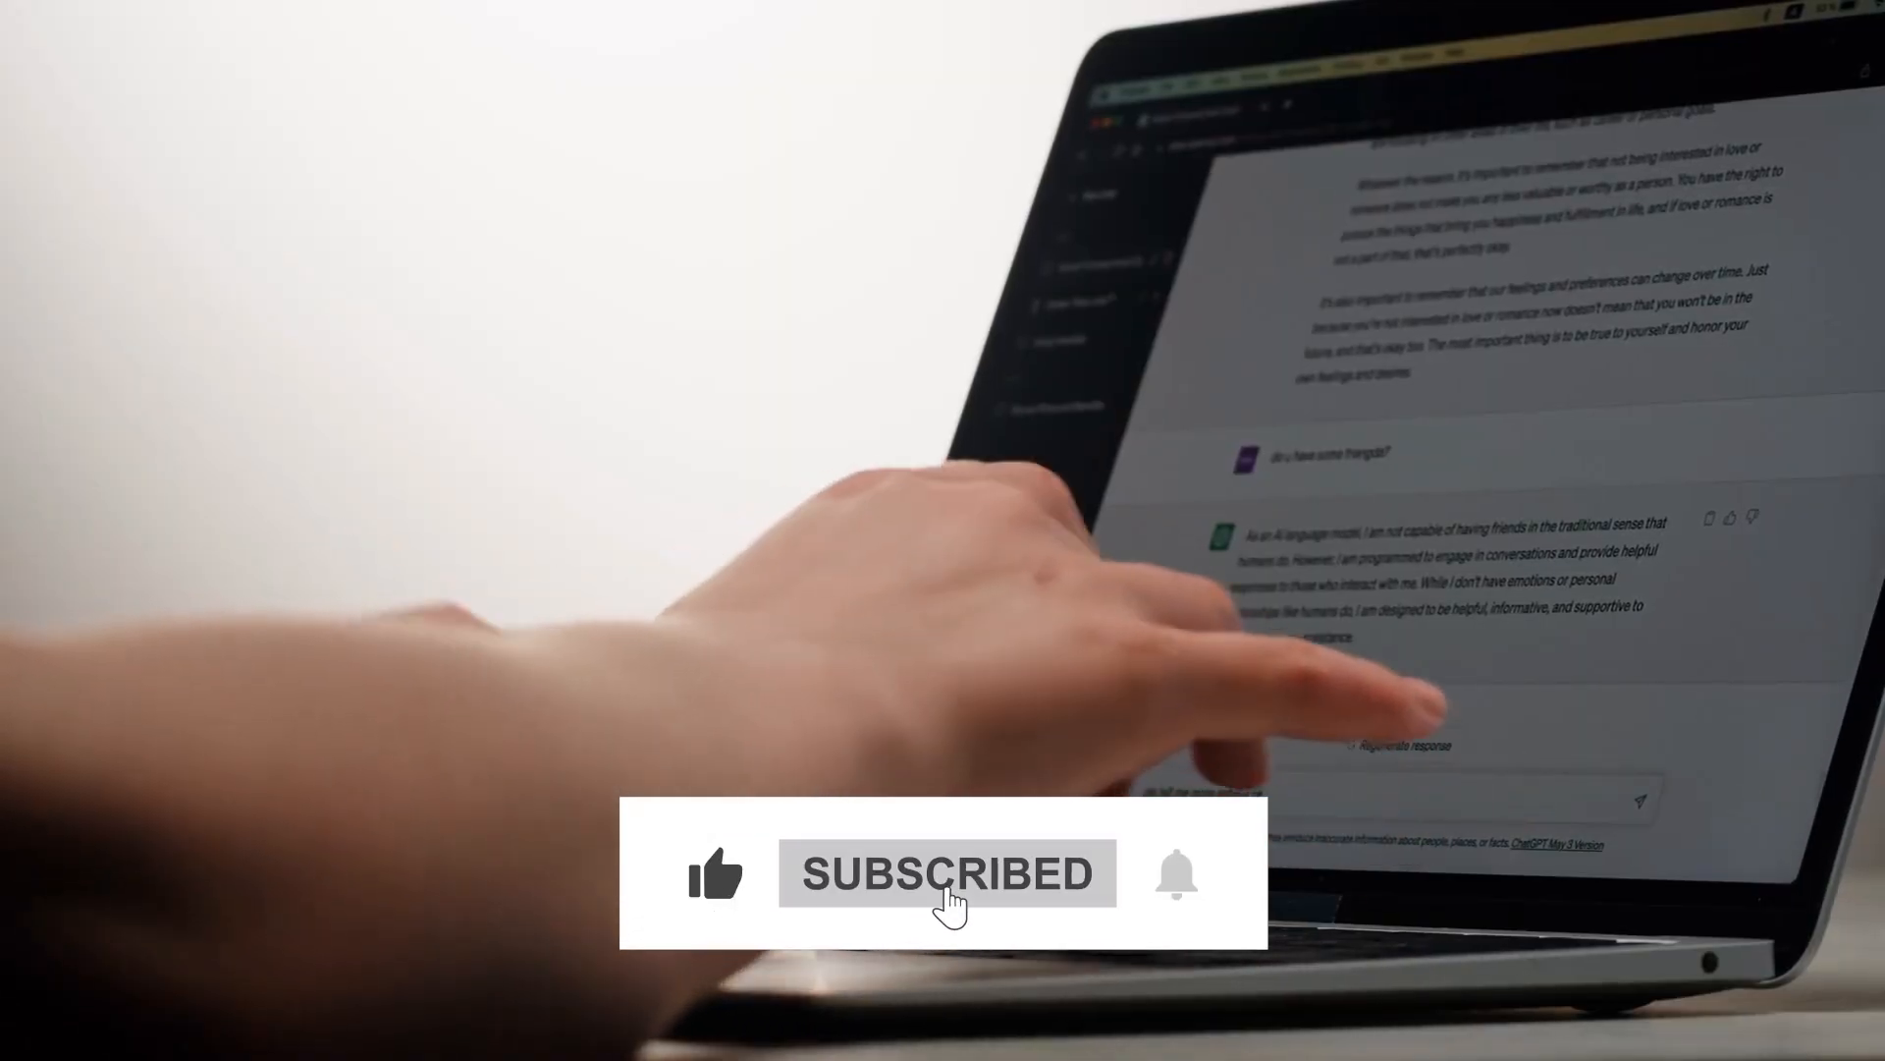